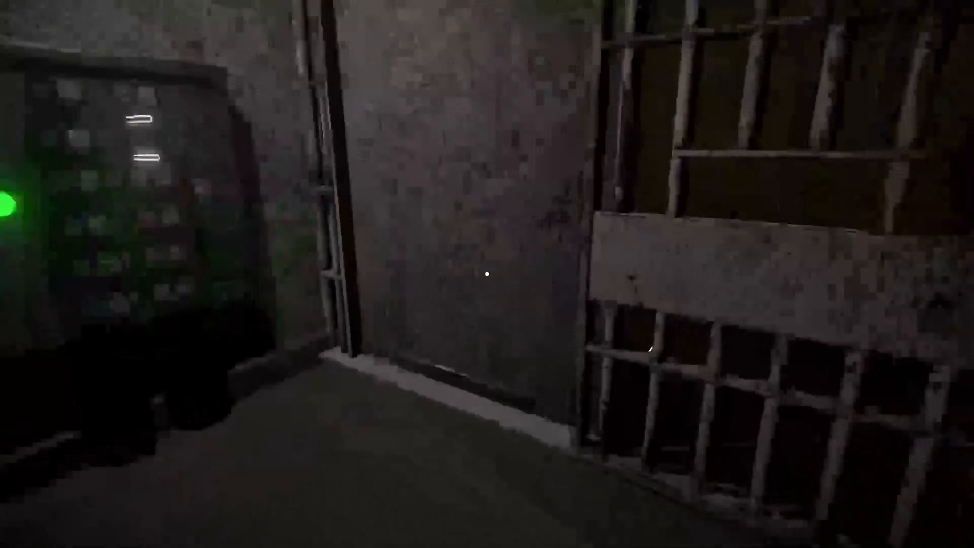
{"action": "mouse_move", "coordinate": [487, 274]}
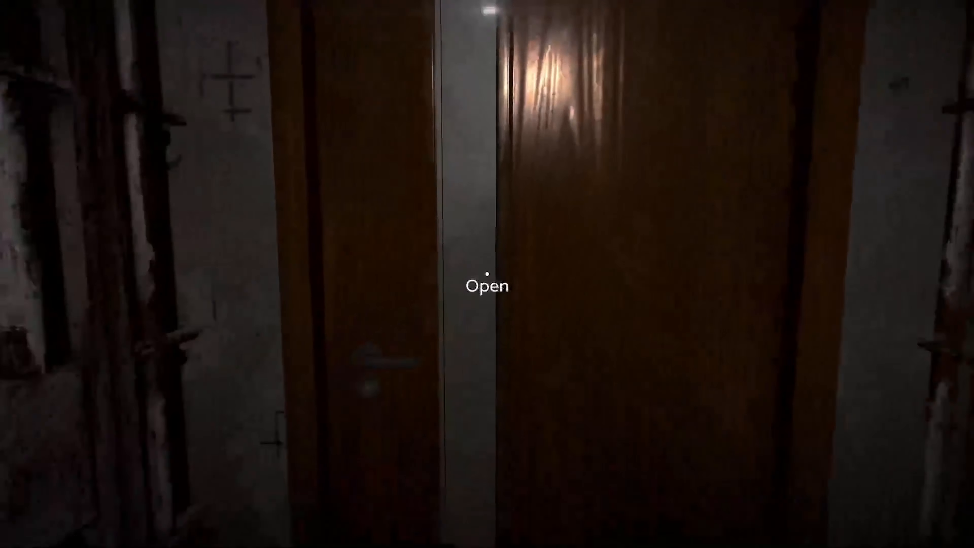
Open the wooden double door at the end of the dark corridor
{"action": "left_click", "coordinate": [487, 274]}
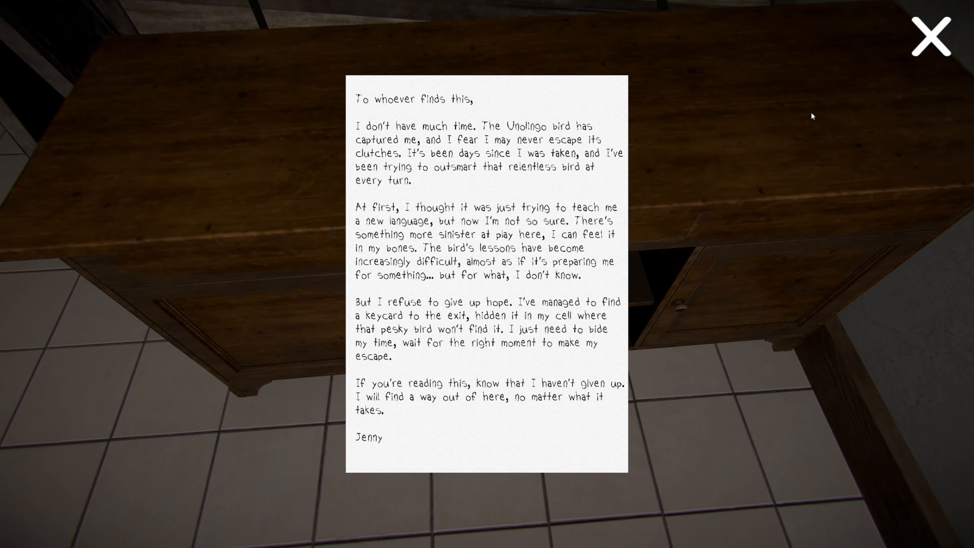
{"action": "mouse_move", "coordinate": [520, 354]}
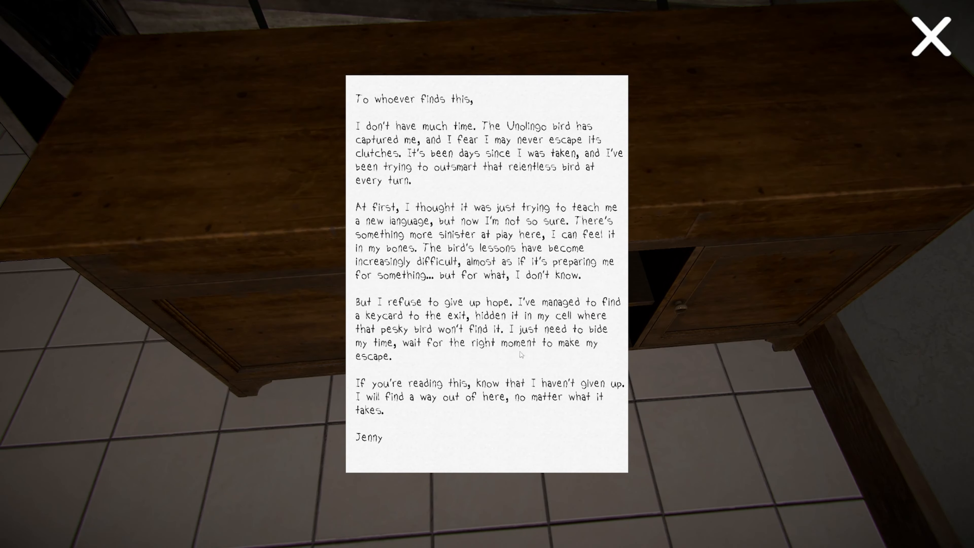
Close Jenny's letter about the exit keycard hidden in her cell
{"action": "left_click", "coordinate": [929, 36]}
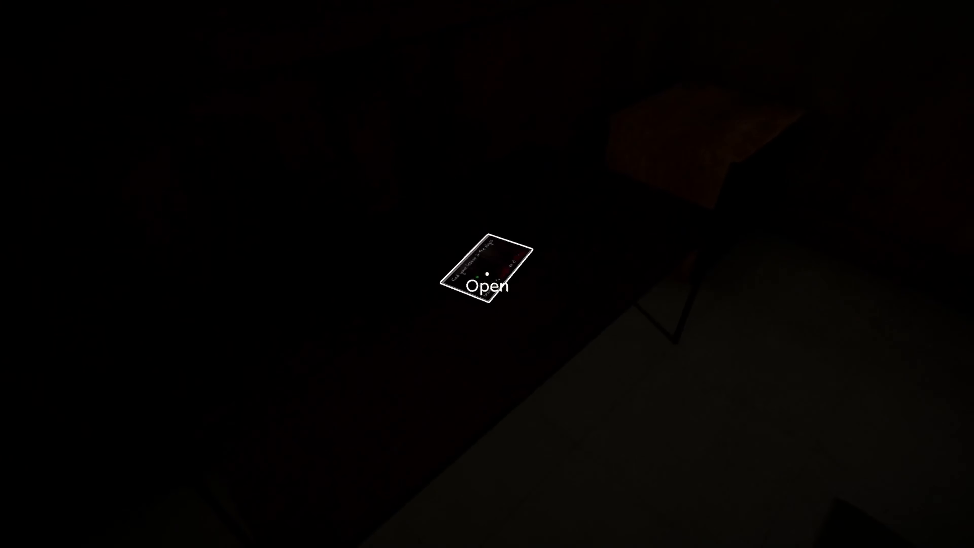
View the 'find your lesson in the abyss' photo with its scratched Spanish translation, then put it away
{"action": "left_click", "coordinate": [486, 274]}
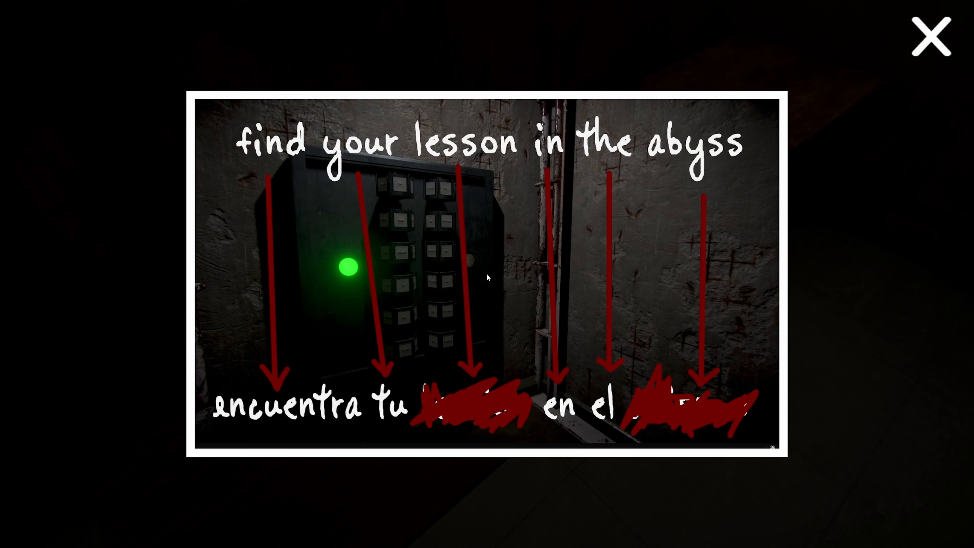
{"action": "mouse_move", "coordinate": [366, 431]}
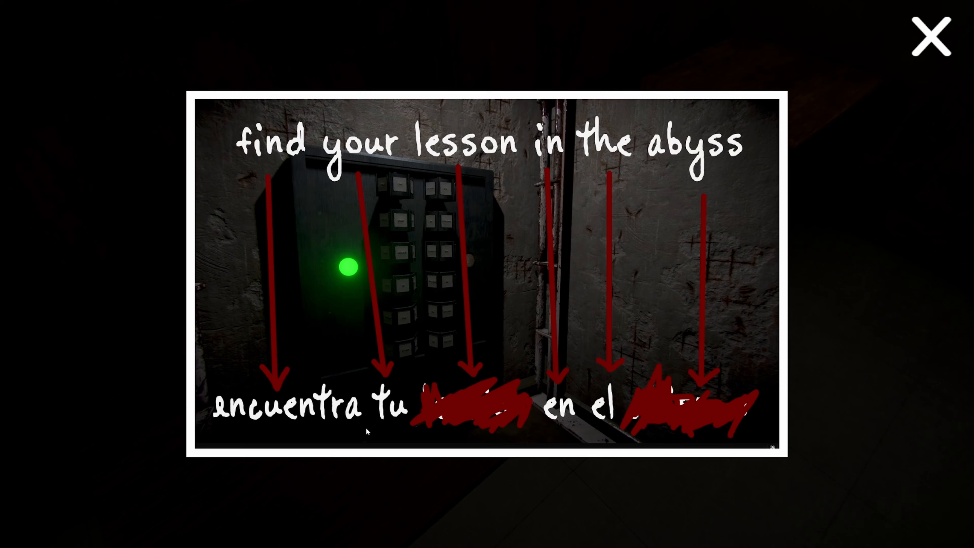
{"action": "left_click", "coordinate": [930, 36]}
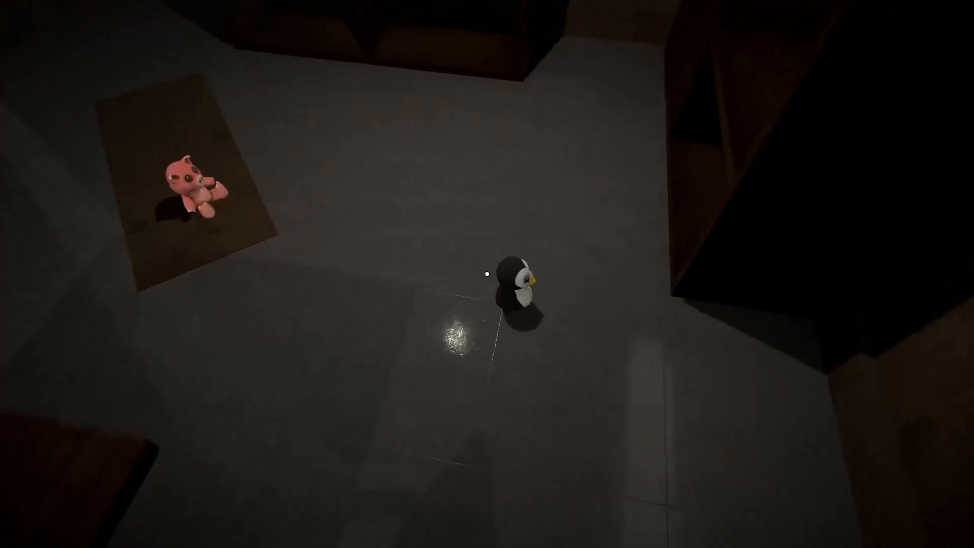
{"action": "mouse_move", "coordinate": [487, 274]}
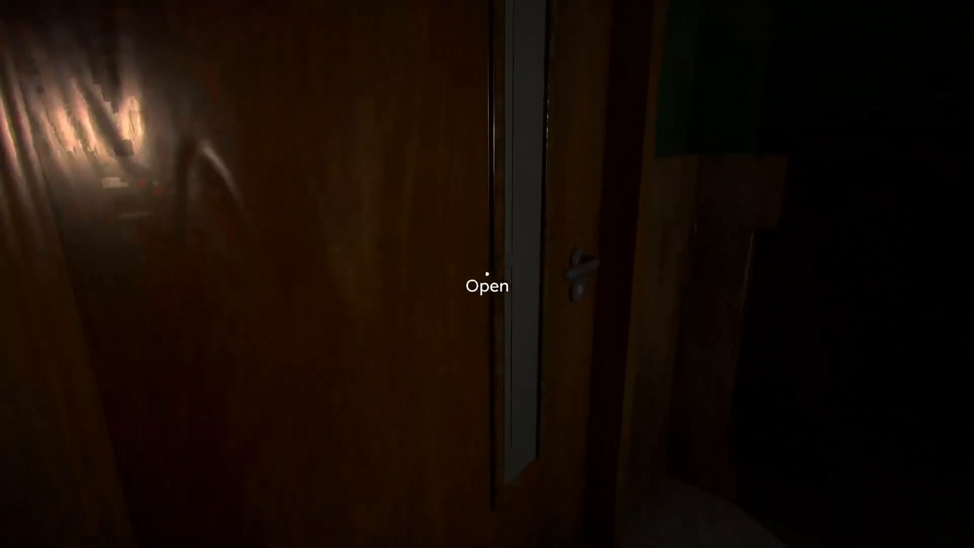
Open the two wooden doors leading onward from the stuffed penguin and pig room
{"action": "left_click", "coordinate": [486, 285]}
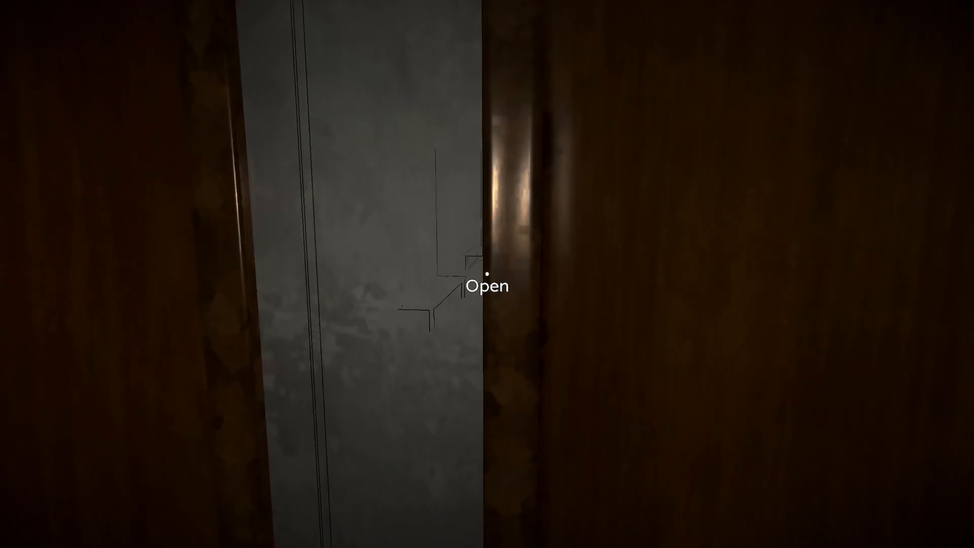
{"action": "left_click", "coordinate": [486, 285]}
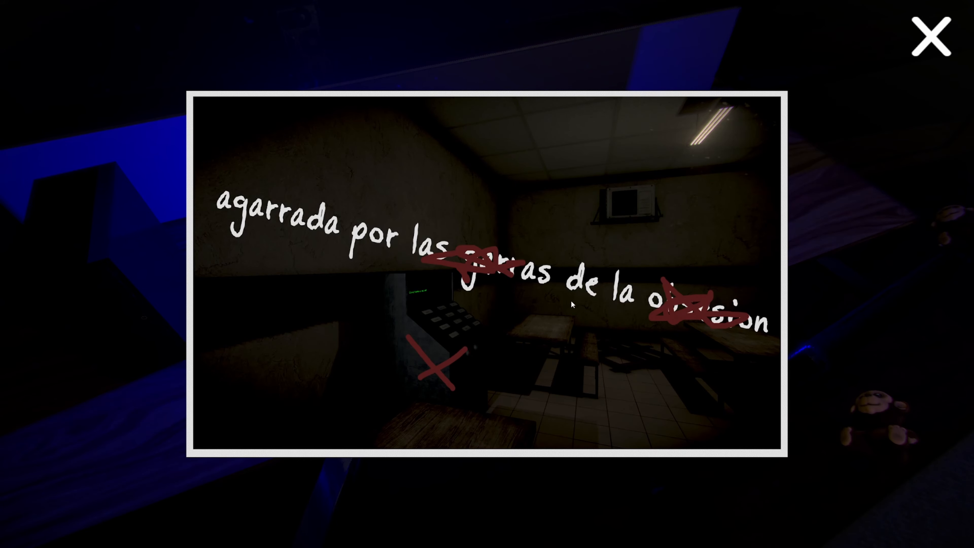
Put away the obsession photo clue and open the blue-lit door with the owl poster
{"action": "left_click", "coordinate": [930, 35]}
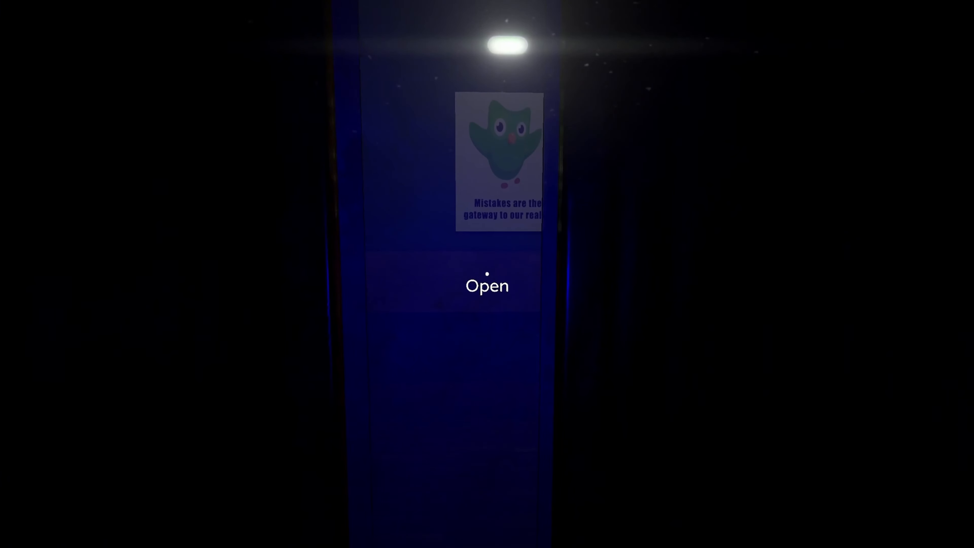
{"action": "left_click", "coordinate": [487, 285]}
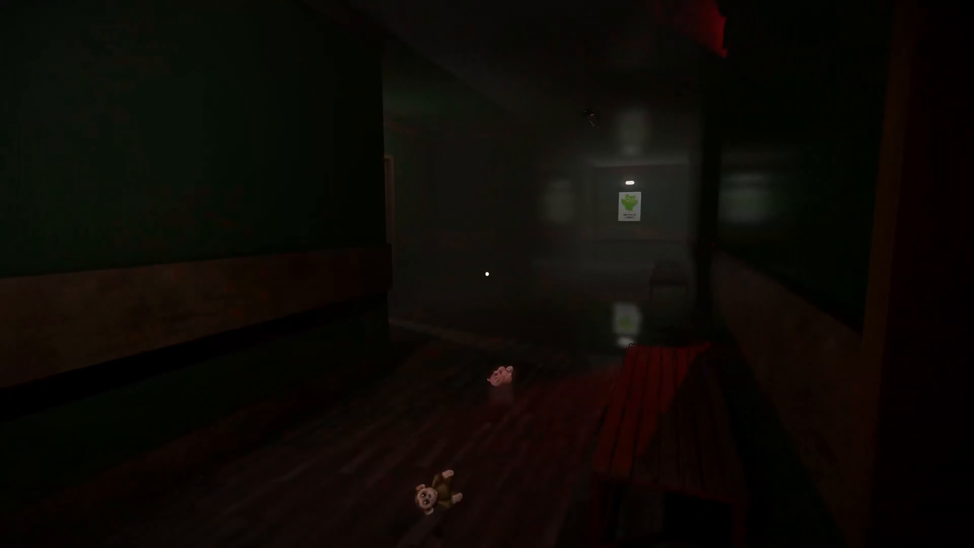
{"action": "mouse_move", "coordinate": [487, 274]}
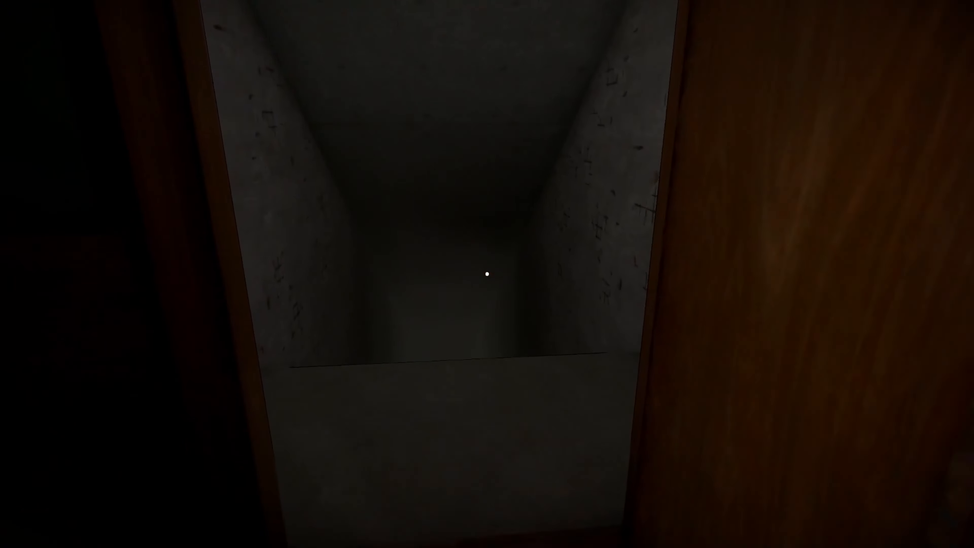
Bring up the pause menu while facing the grey concrete passage
{"action": "key", "text": "Escape"}
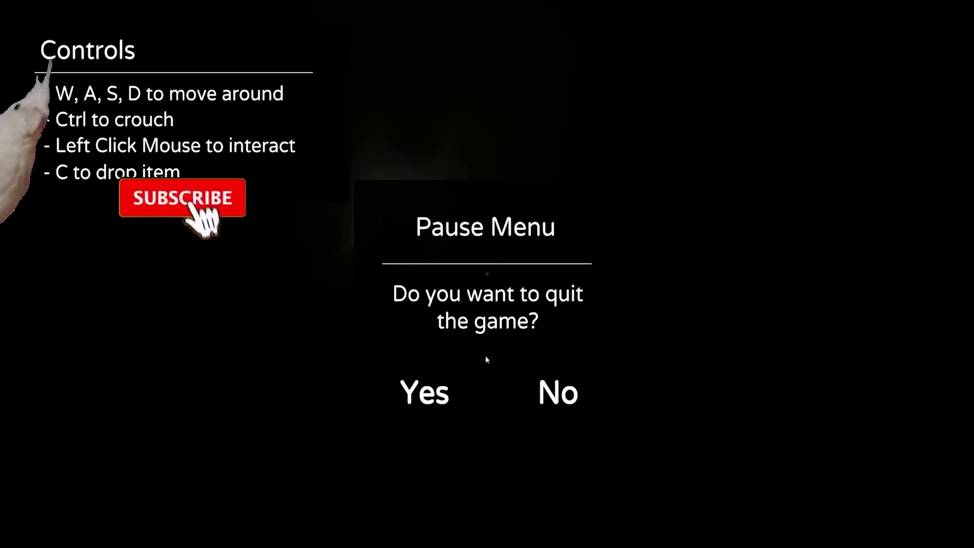
Answer No to the quit prompt and resume playing
{"action": "left_click", "coordinate": [557, 392]}
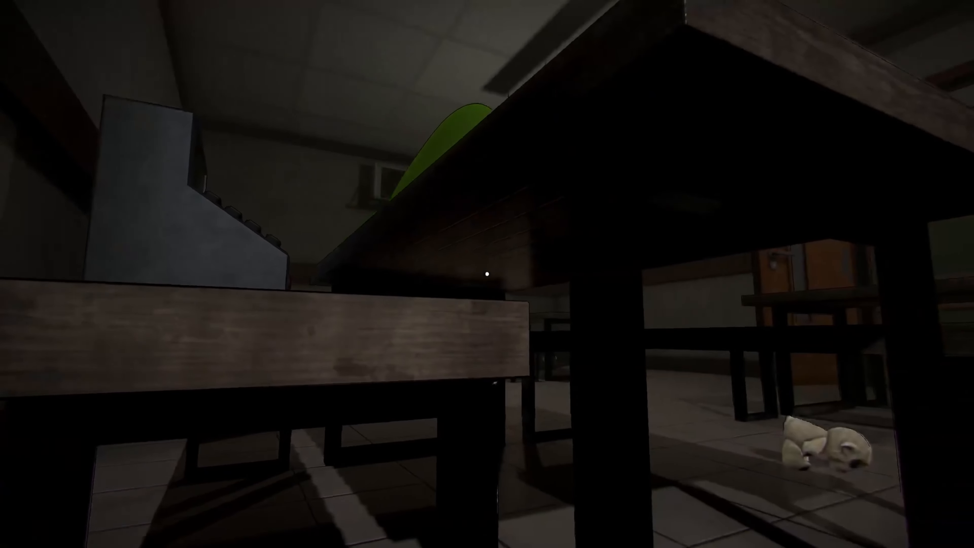
{"action": "mouse_move", "coordinate": [487, 274]}
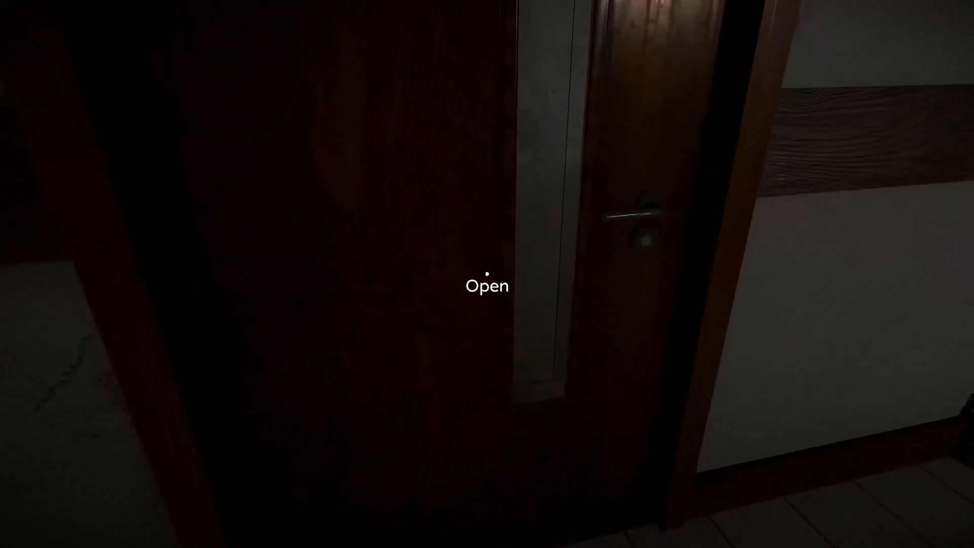
Open the wooden door into the barred corridor with the green-lit wall panel
{"action": "left_click", "coordinate": [487, 276]}
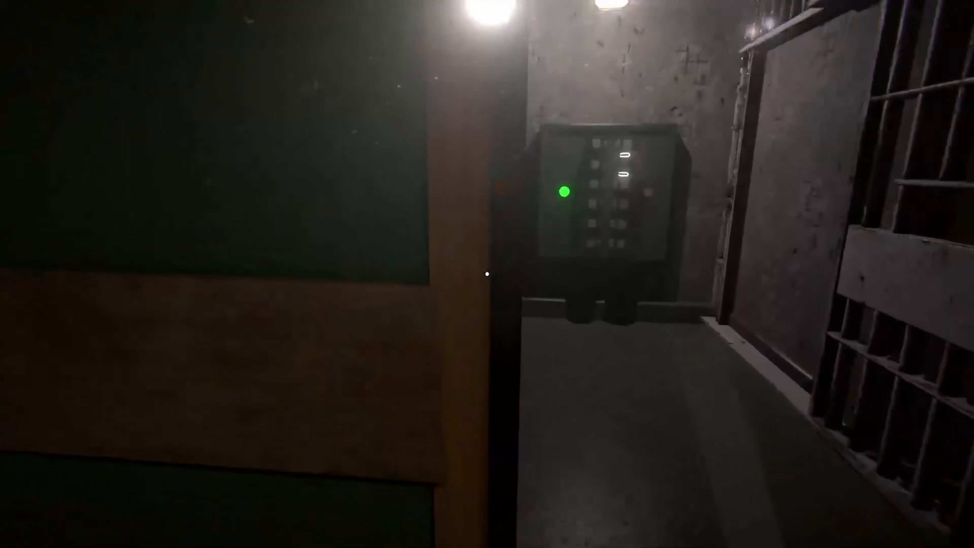
{"action": "mouse_move", "coordinate": [487, 274]}
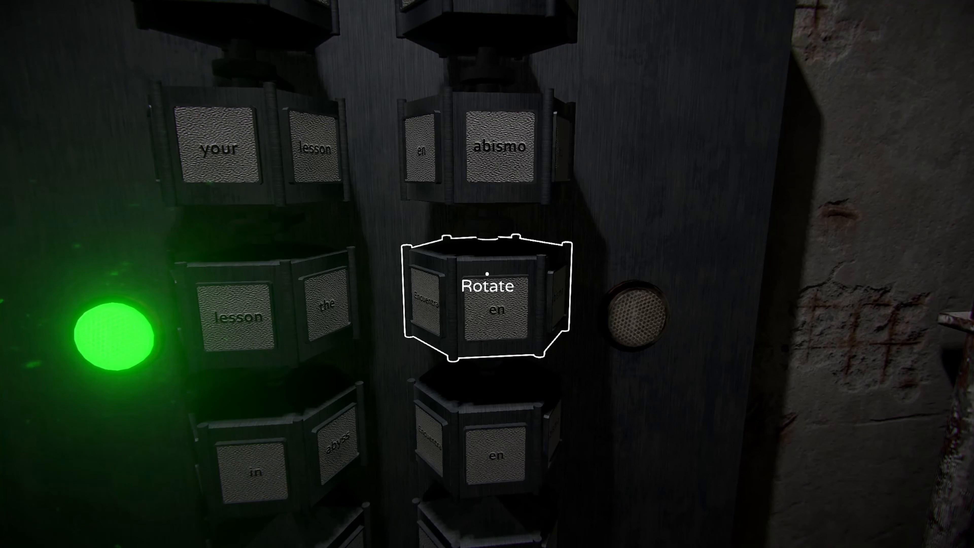
Rotate the middle word cylinder three times to line up the Spanish words
{"action": "left_click", "coordinate": [491, 290]}
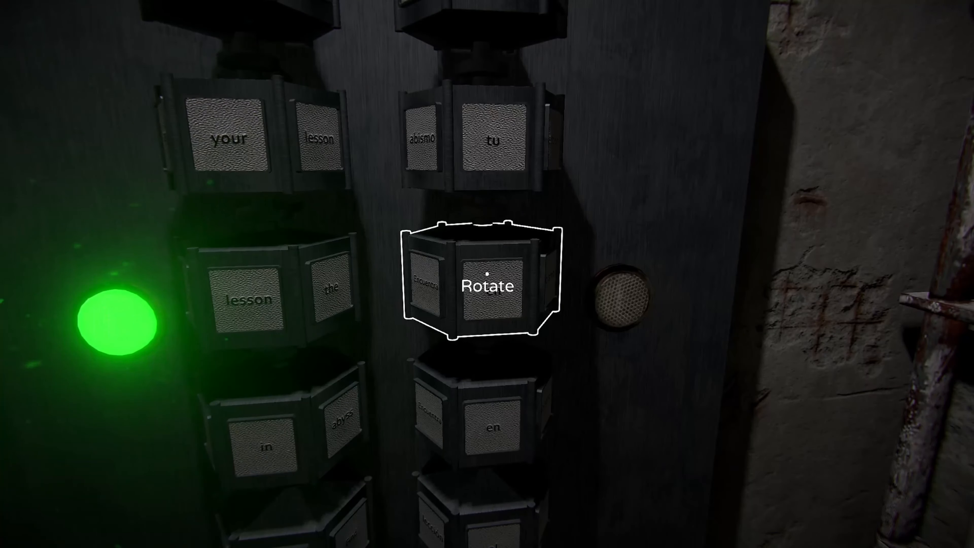
{"action": "left_click", "coordinate": [490, 286]}
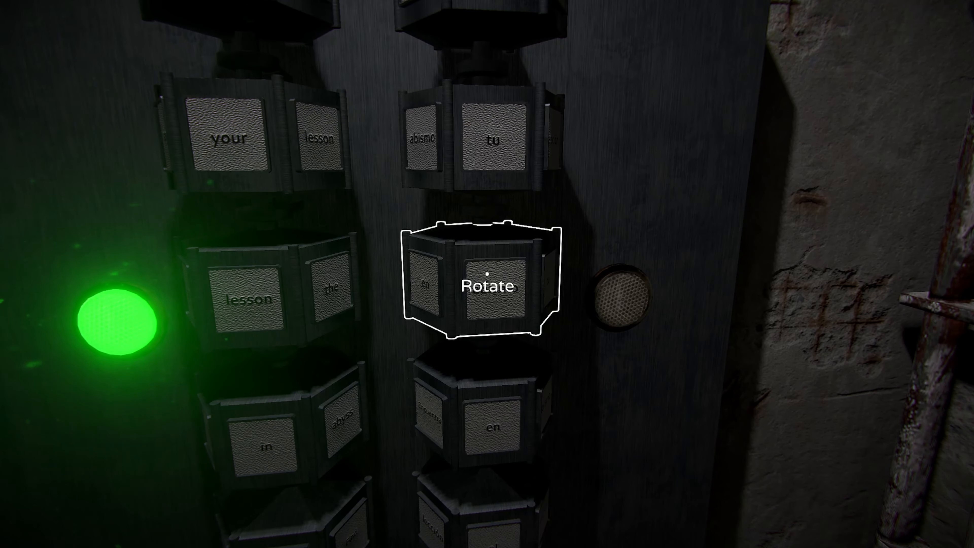
{"action": "left_click", "coordinate": [492, 286]}
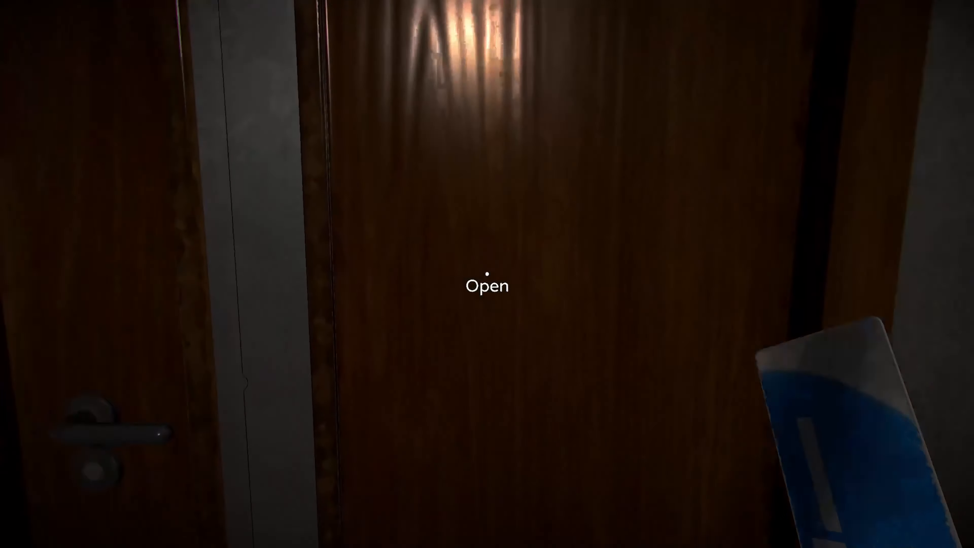
Work the wooden double doors until they open onto the dim green room with a bench
{"action": "left_click", "coordinate": [487, 285]}
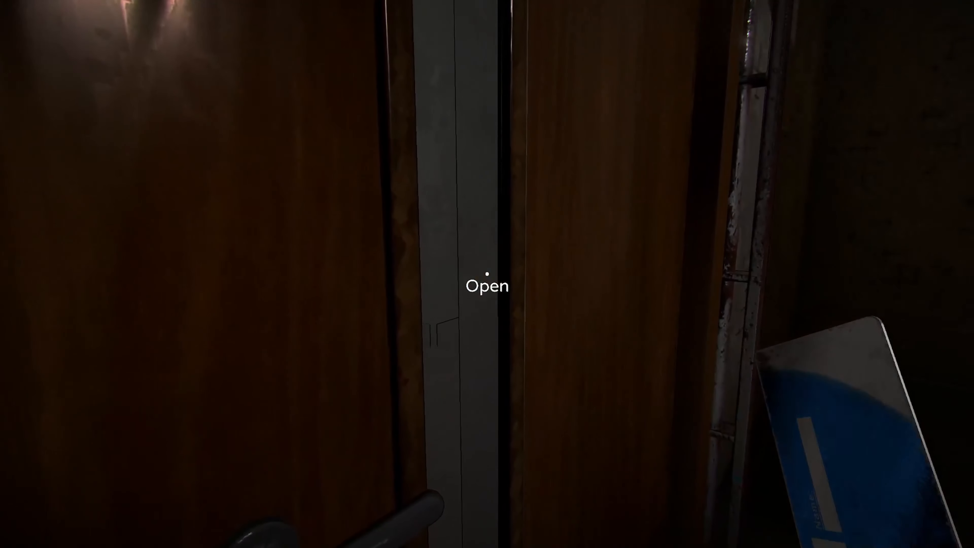
{"action": "left_click", "coordinate": [487, 285]}
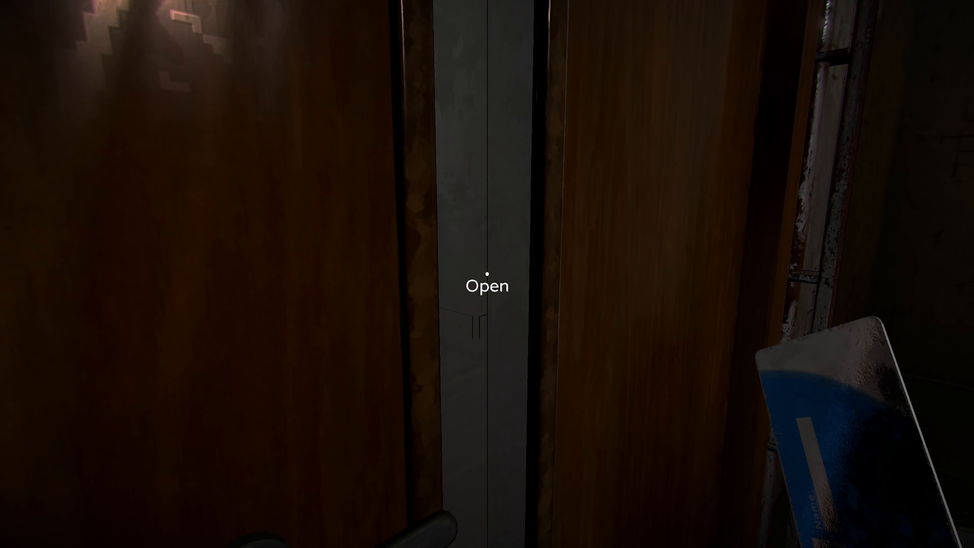
{"action": "left_click", "coordinate": [487, 274]}
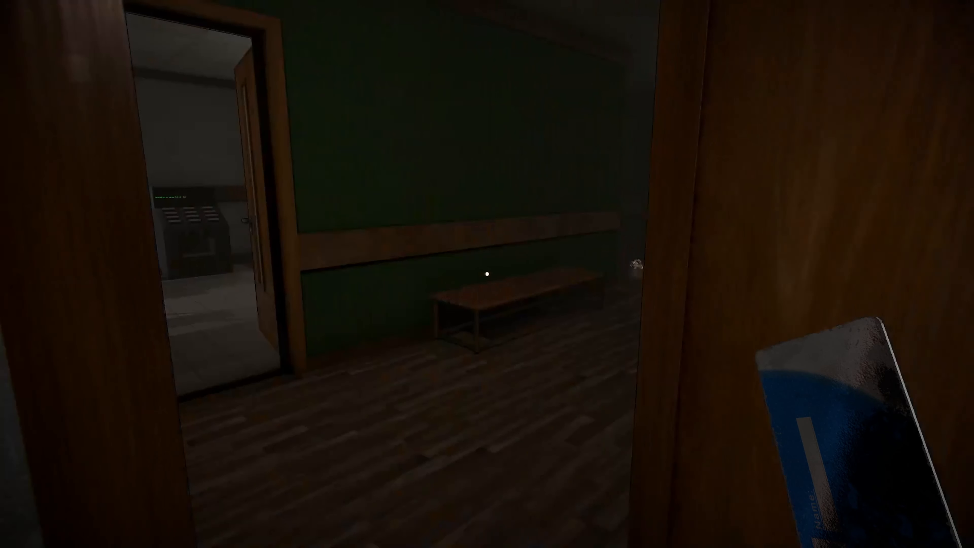